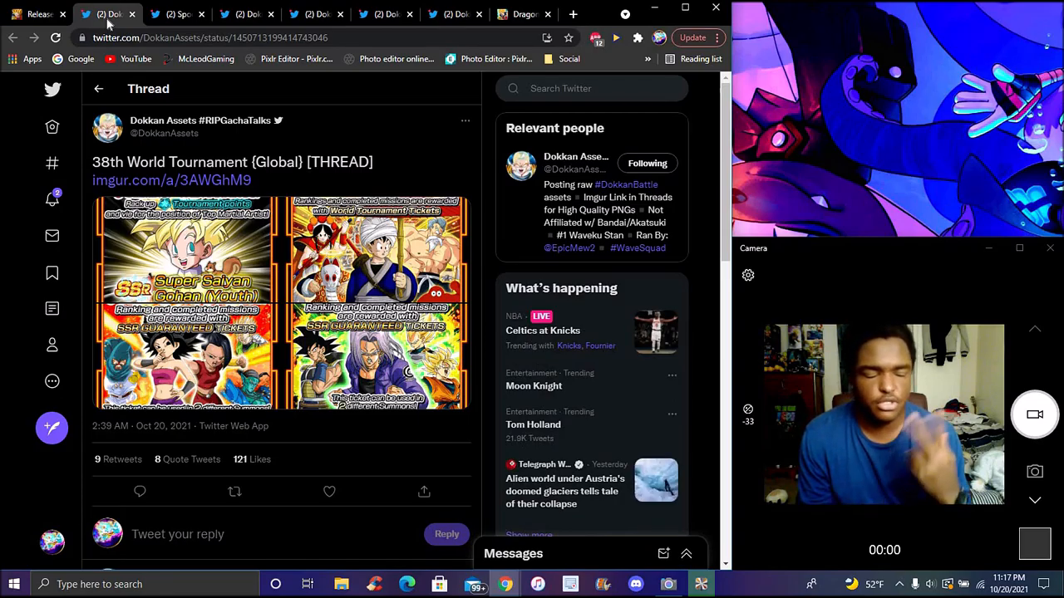
click(175, 15)
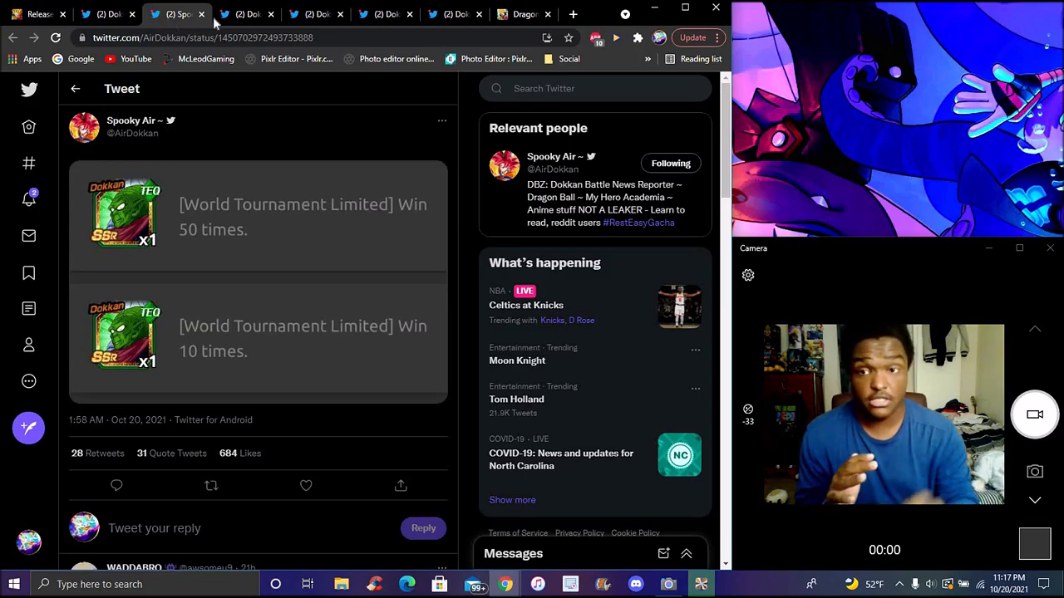
Browse the Gohan EZA and Dokkan Assets threads, then the wiki's Upcoming Cards page
click(246, 14)
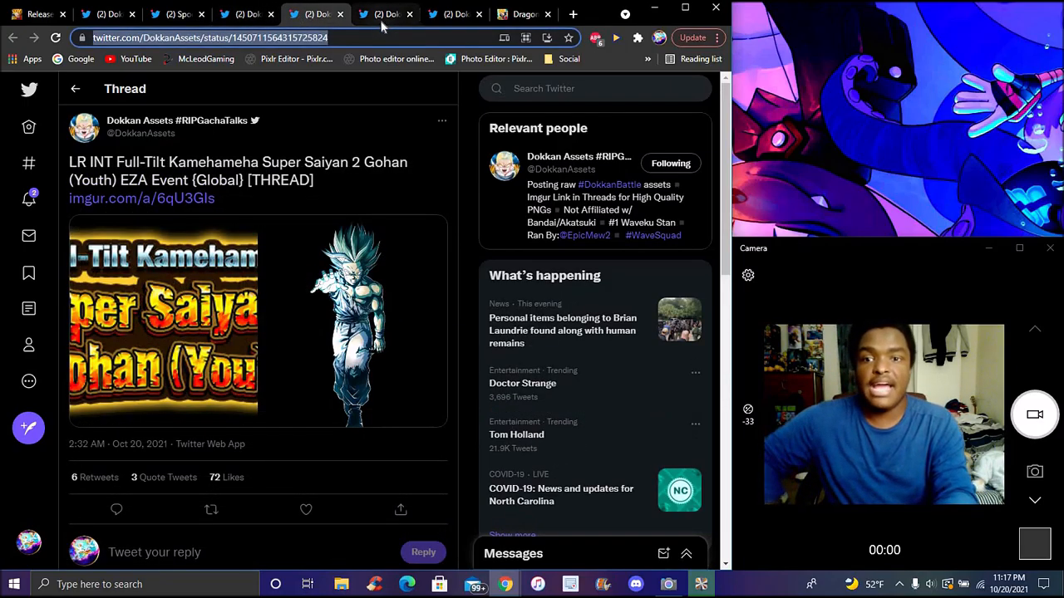
click(455, 14)
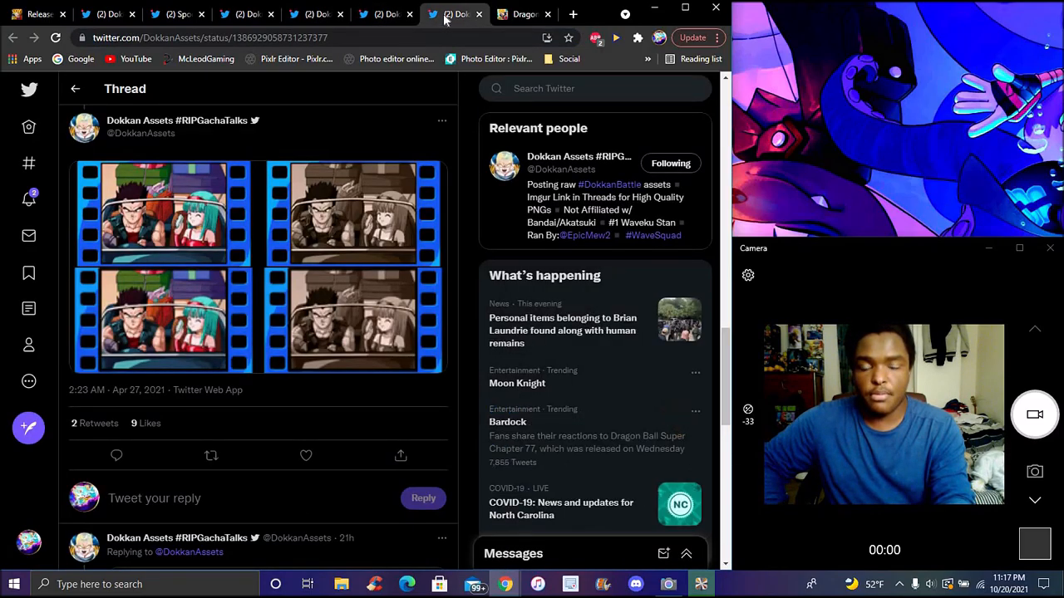
click(523, 14)
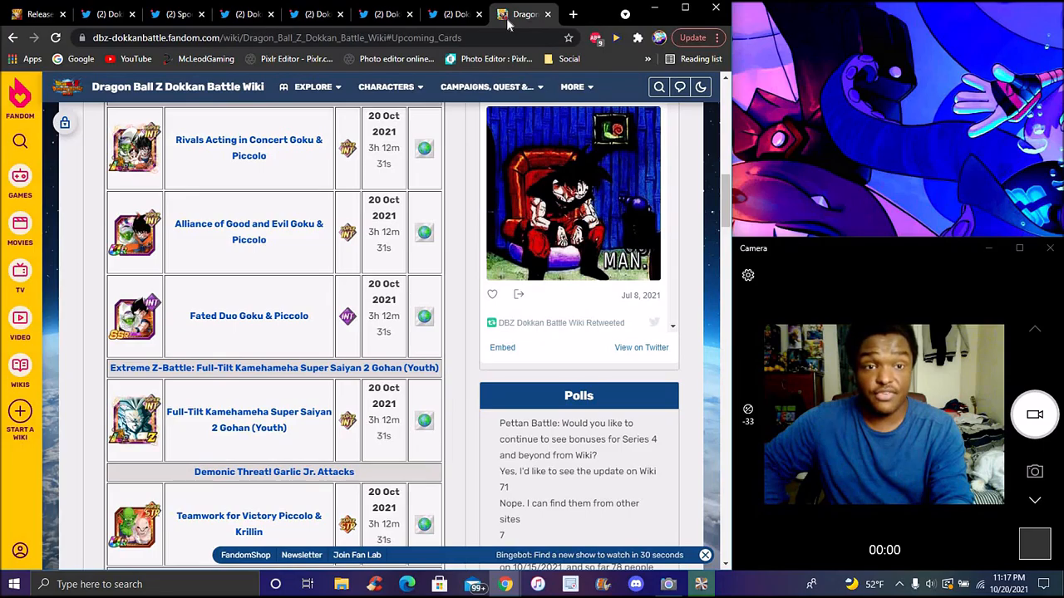